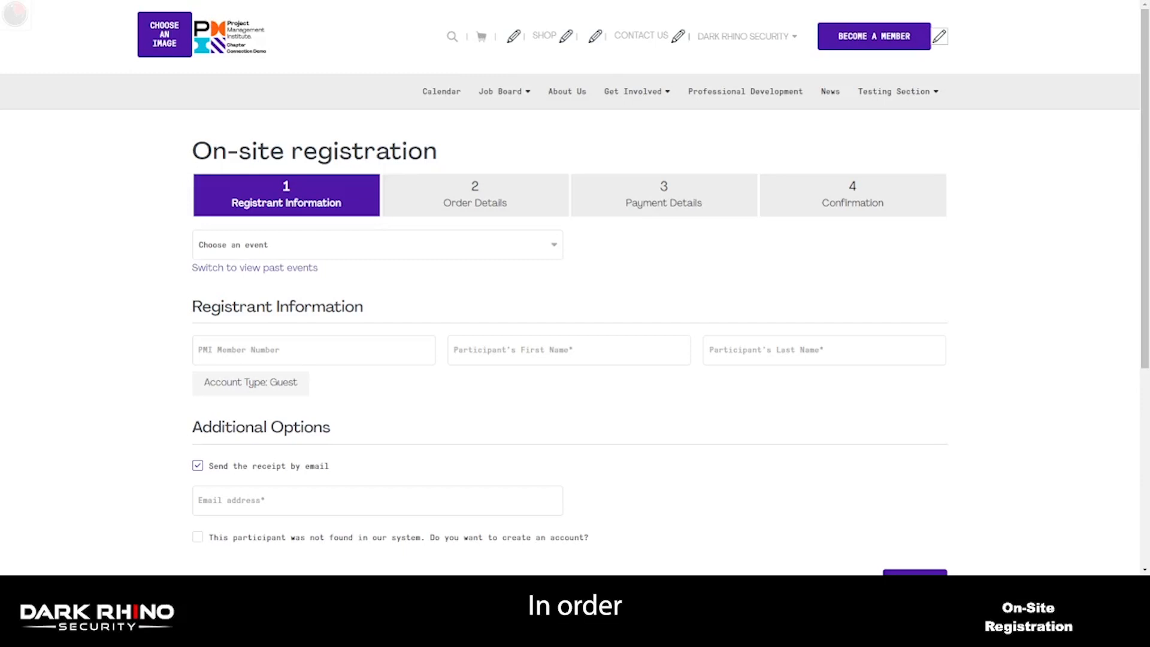
Step: Open on-site registration from the admin menu and select Special PMI Event, Wednesday February 1, 2023
click(746, 36)
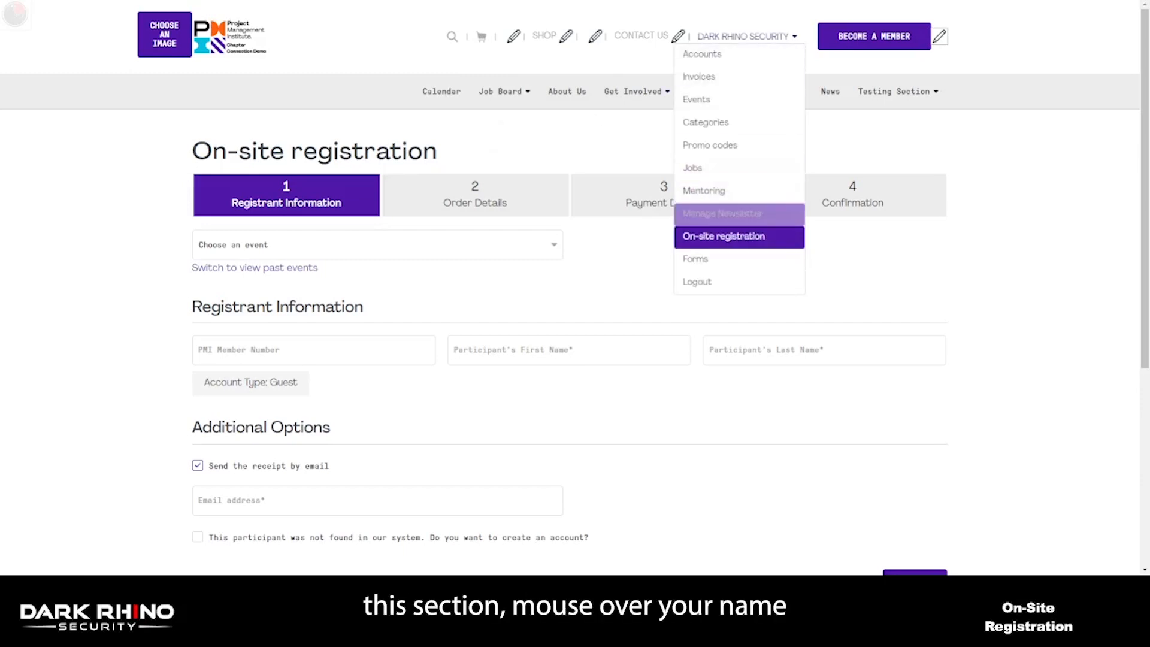
click(739, 236)
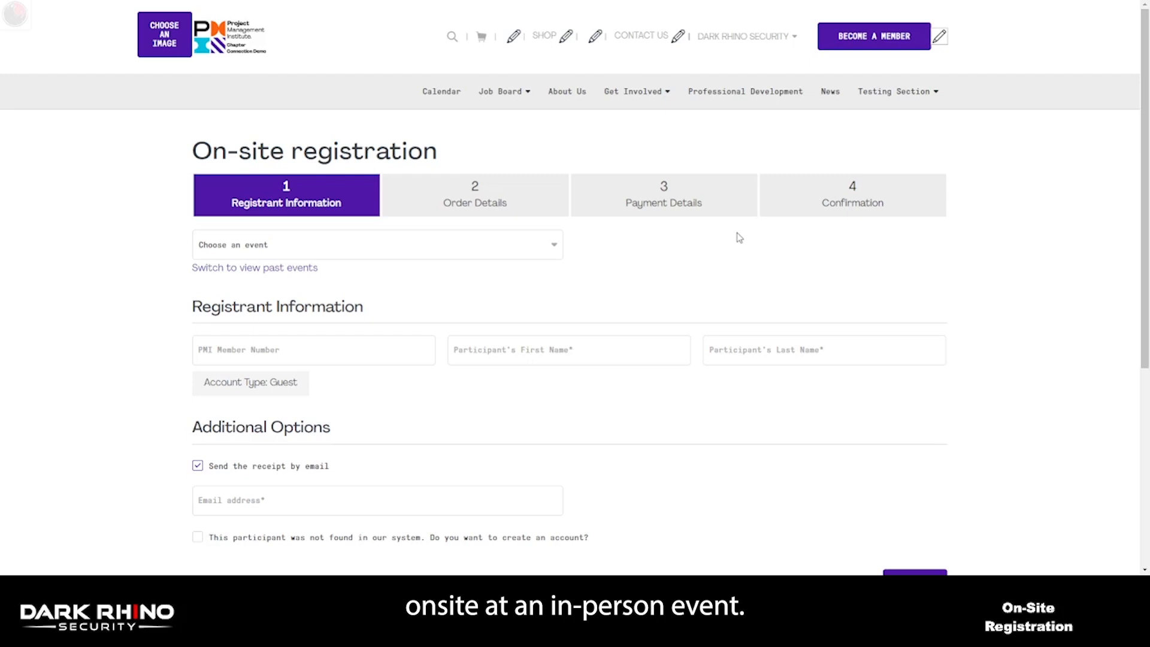
scroll(down, 3)
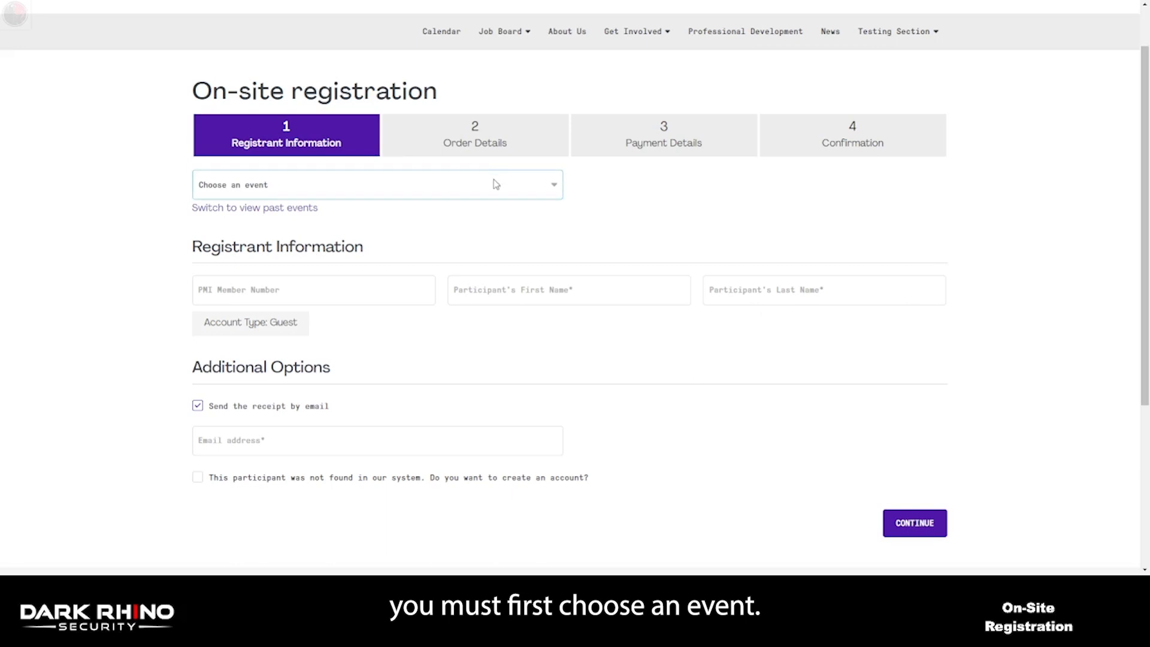
click(377, 185)
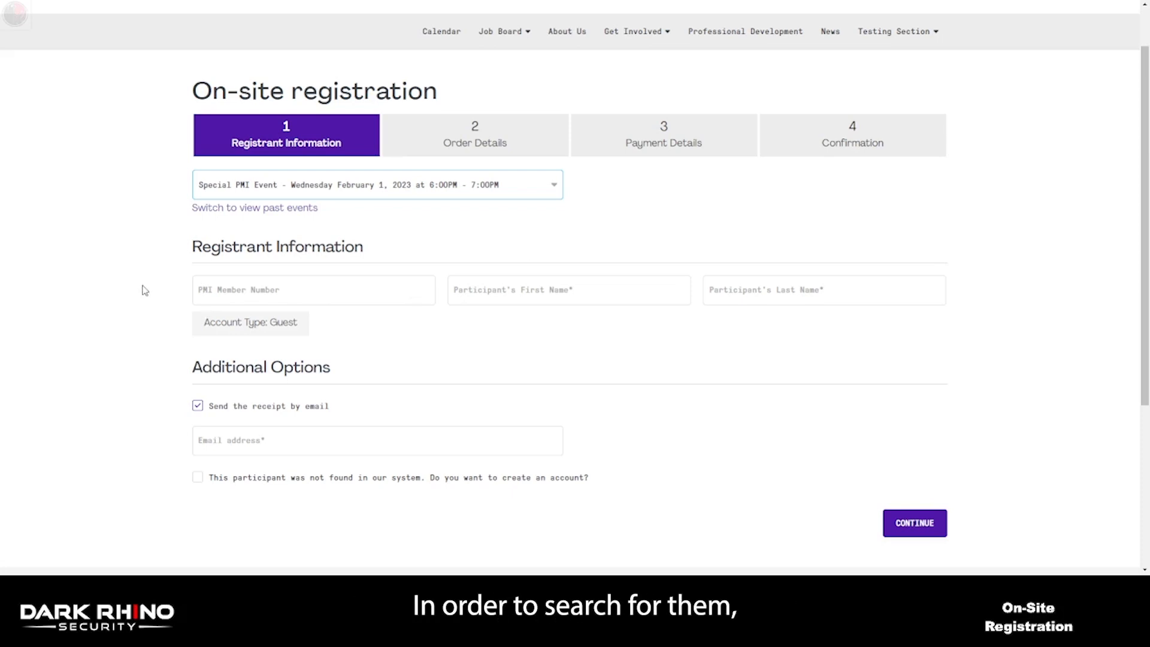
double_click(250, 323)
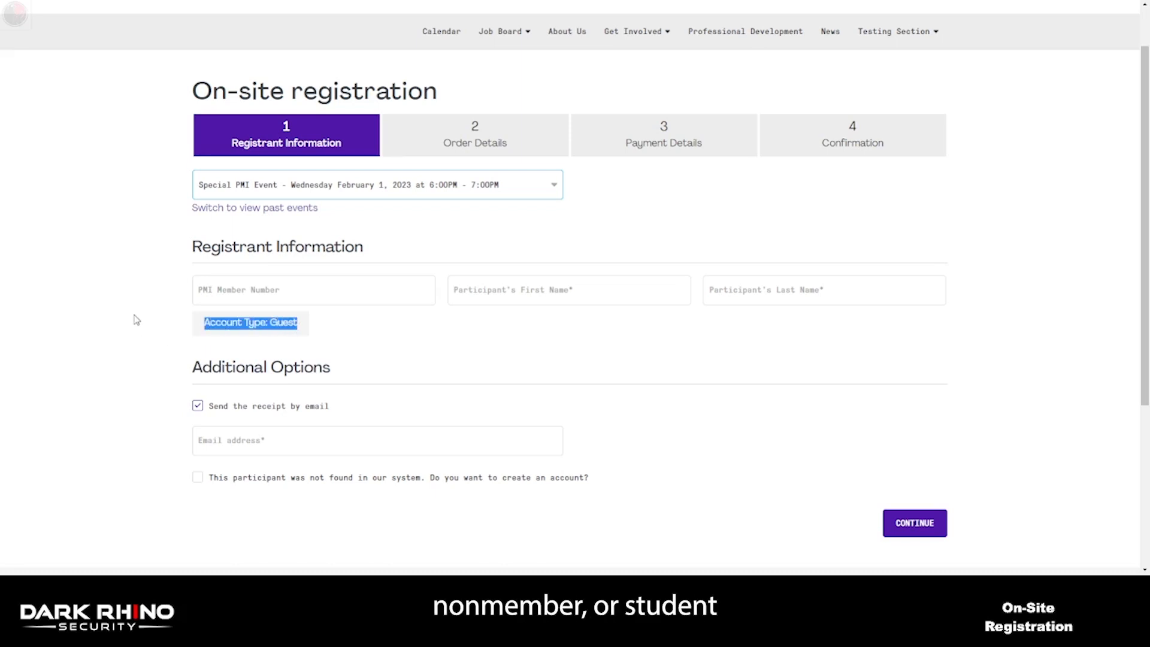
mouse_move(138, 318)
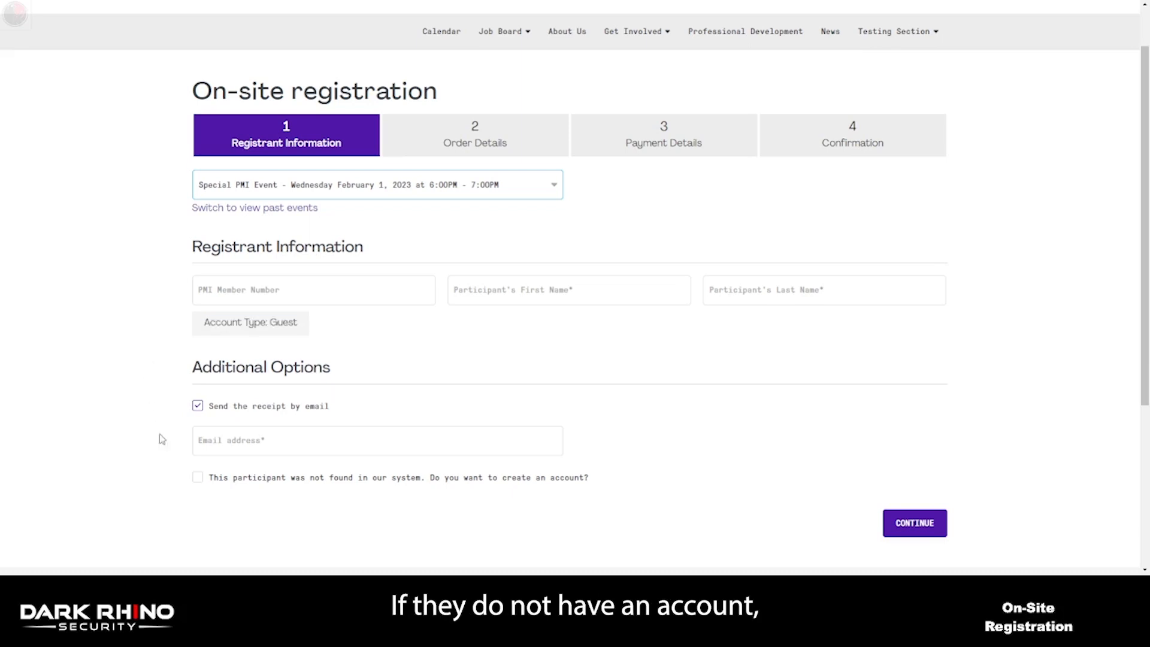
click(198, 478)
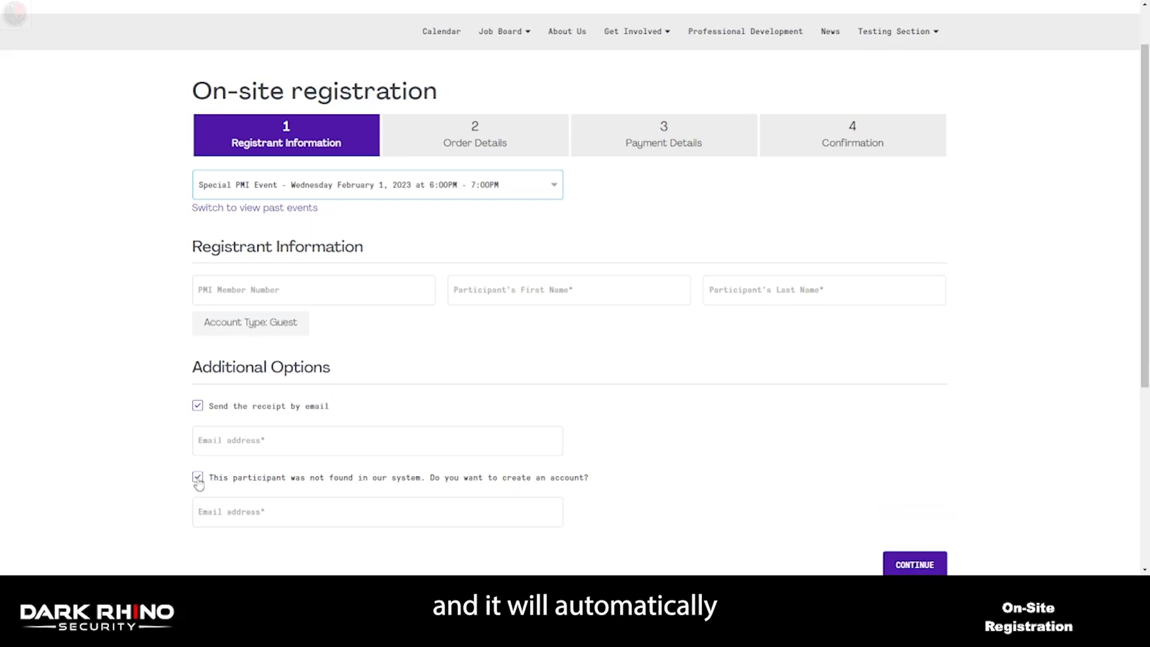
click(198, 477)
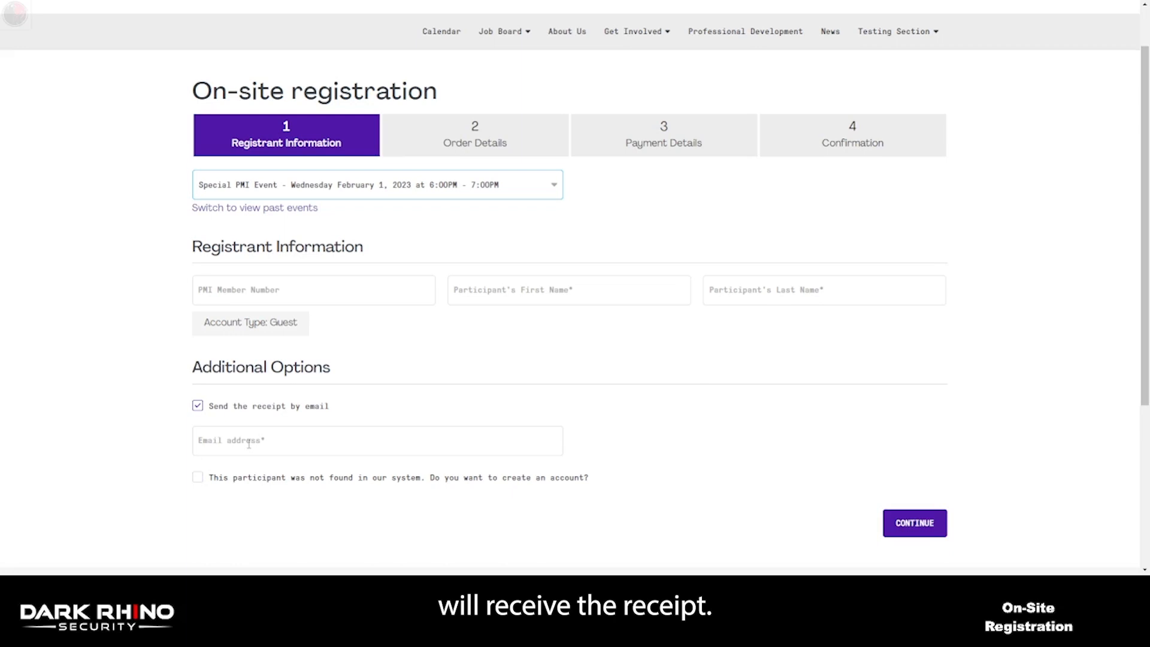
mouse_move(233, 410)
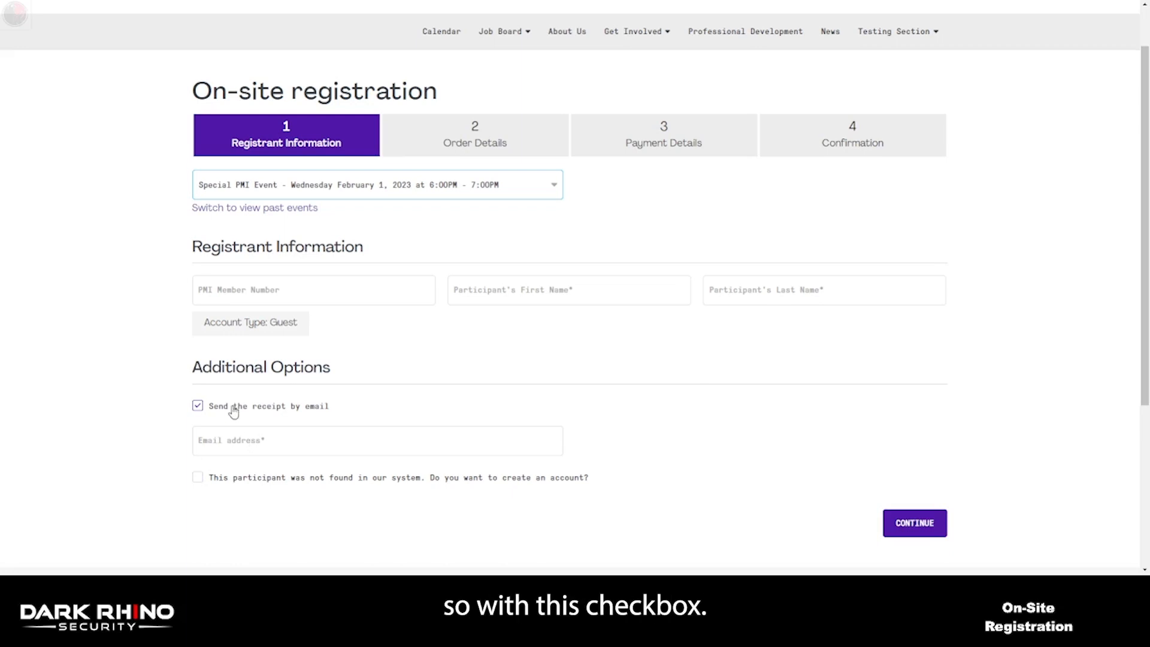
click(313, 290)
text(0)
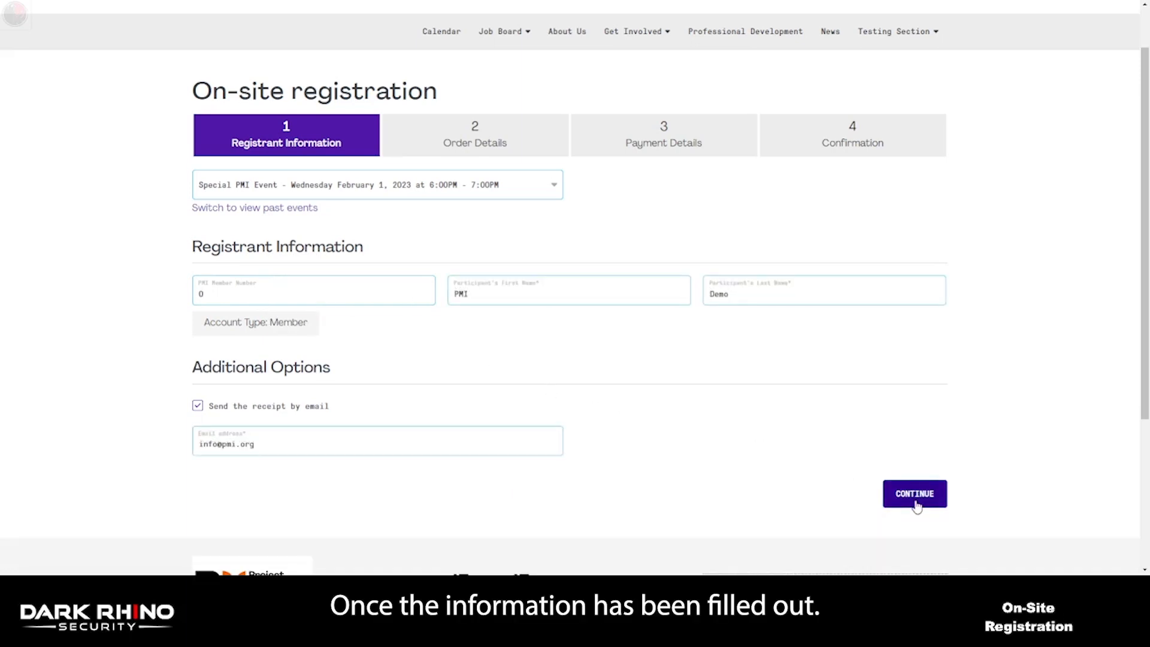
Step: Continue through the $0.00 cart review to Payment Details with billing name and email prefilled
click(915, 494)
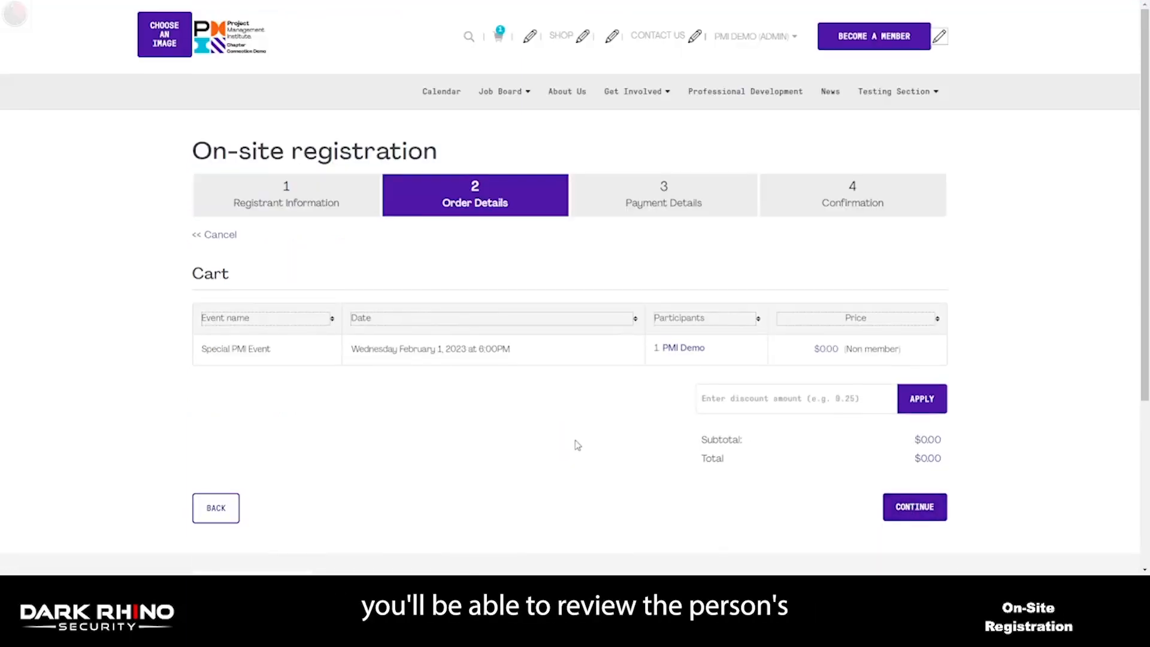
mouse_move(588, 443)
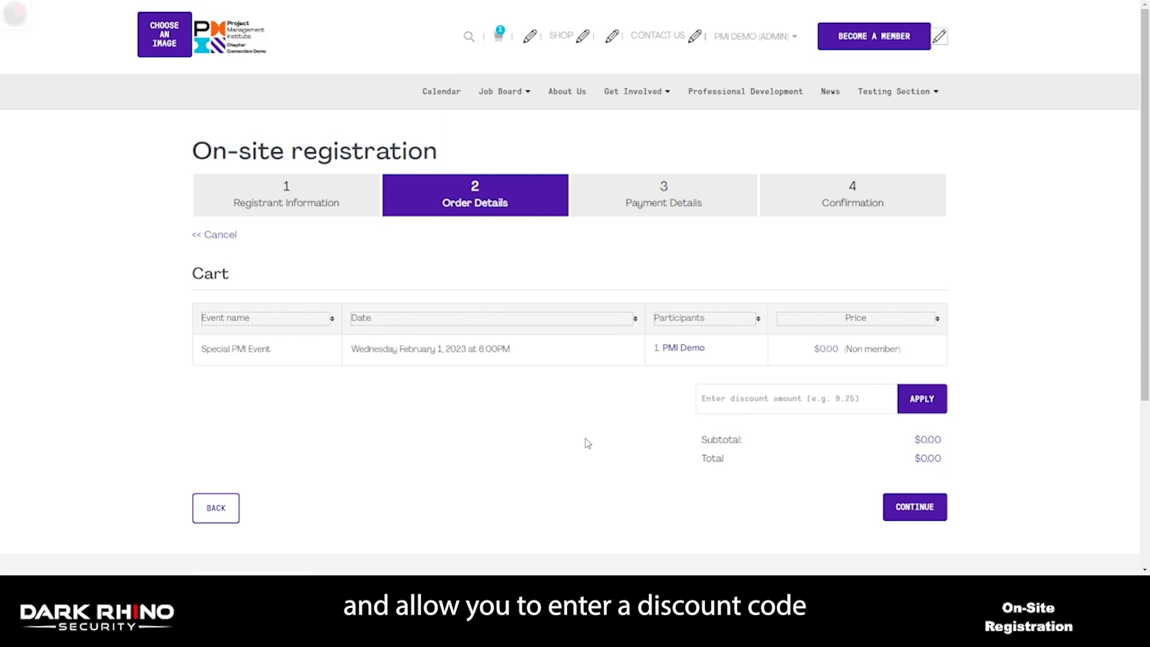
mouse_move(677, 432)
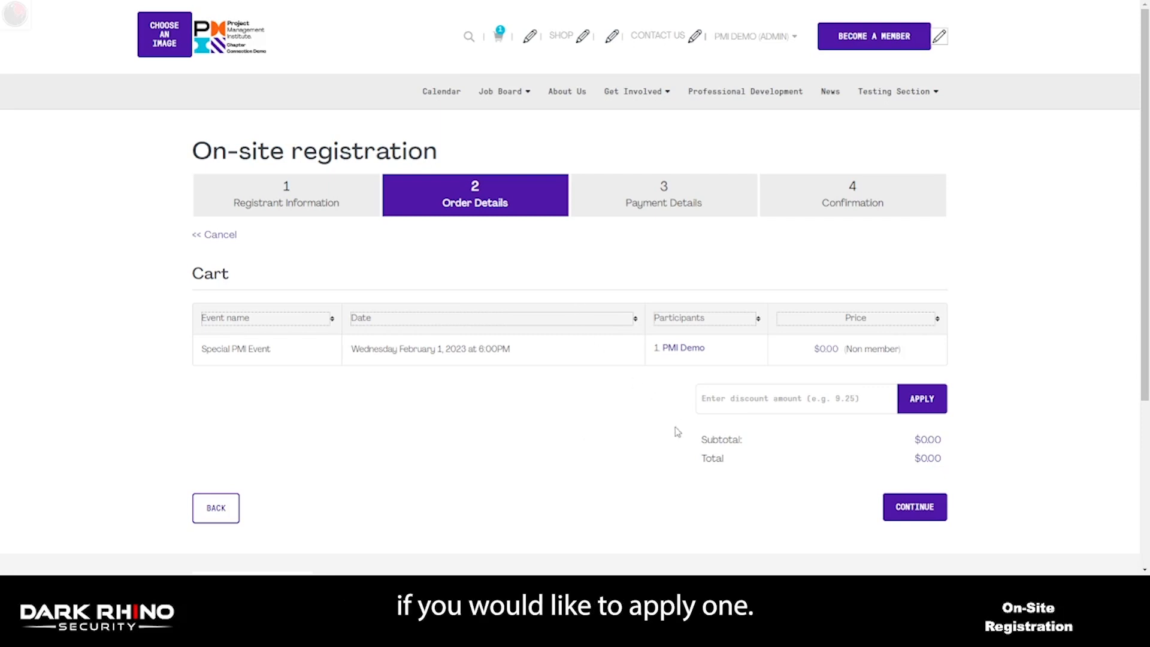
mouse_move(668, 409)
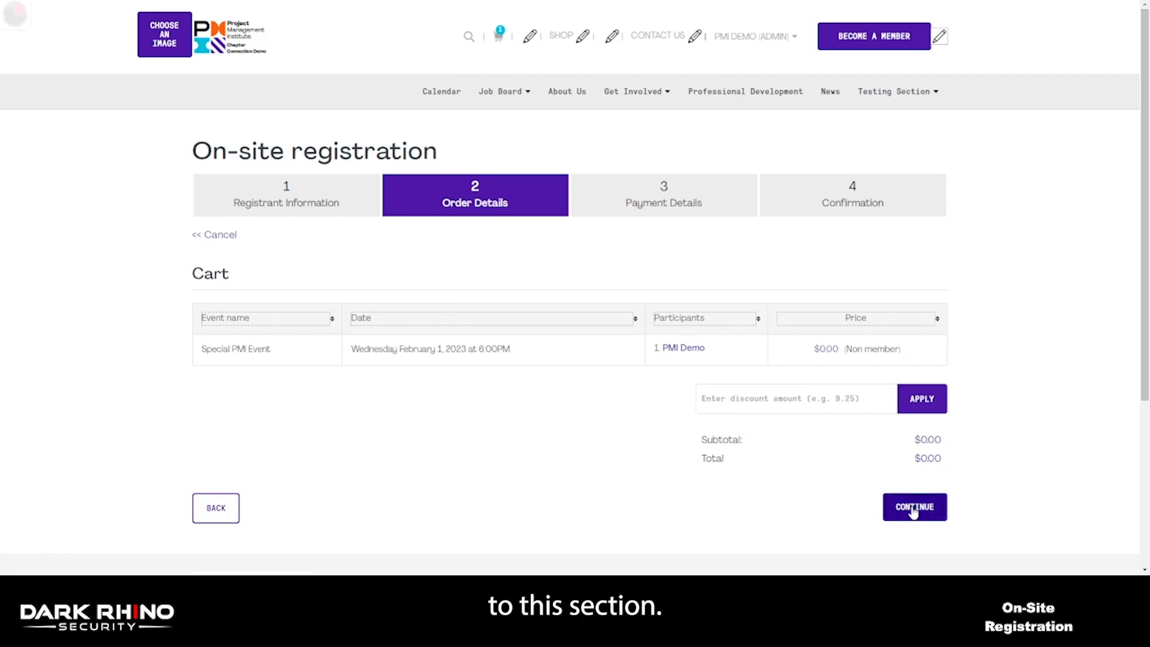
click(914, 507)
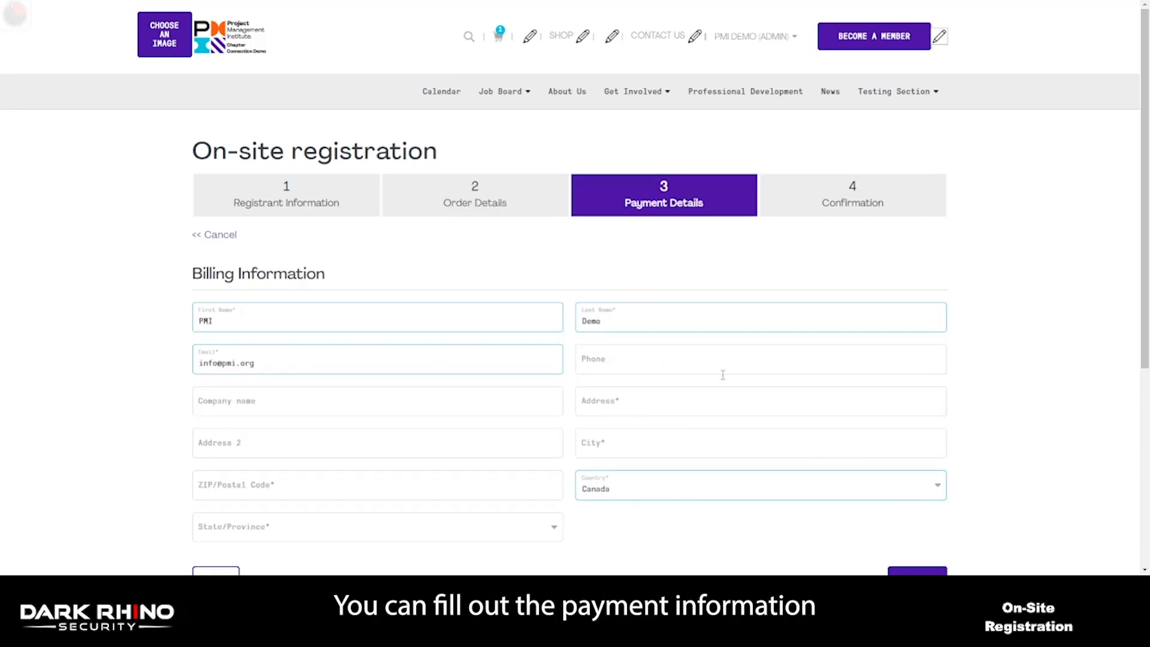
mouse_move(725, 365)
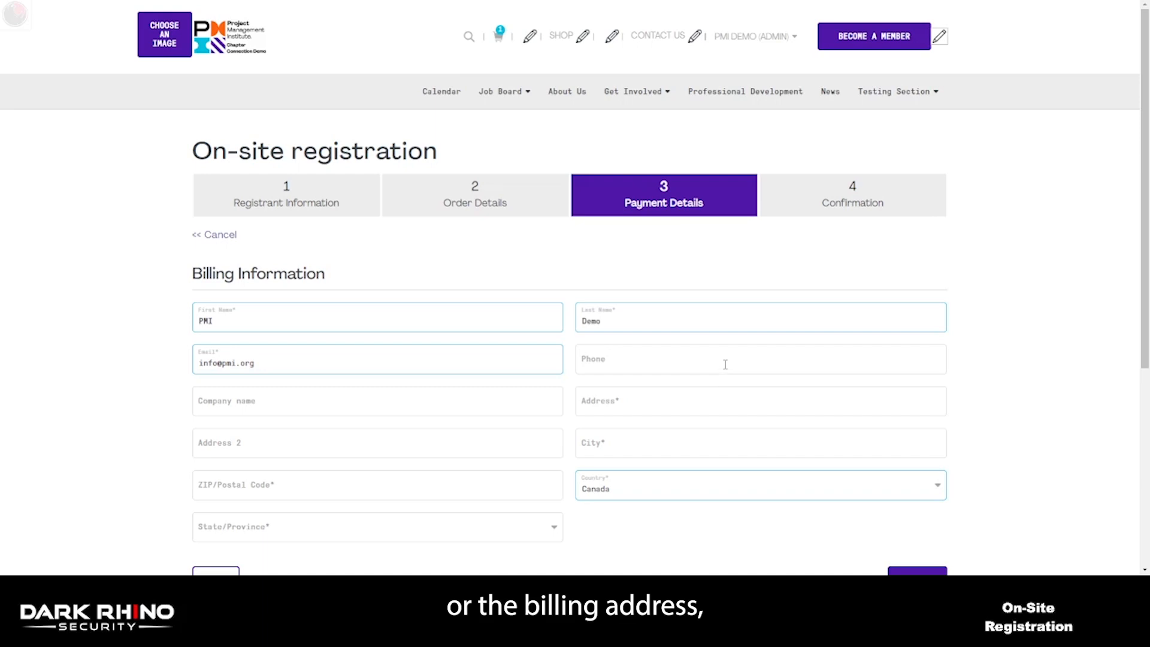